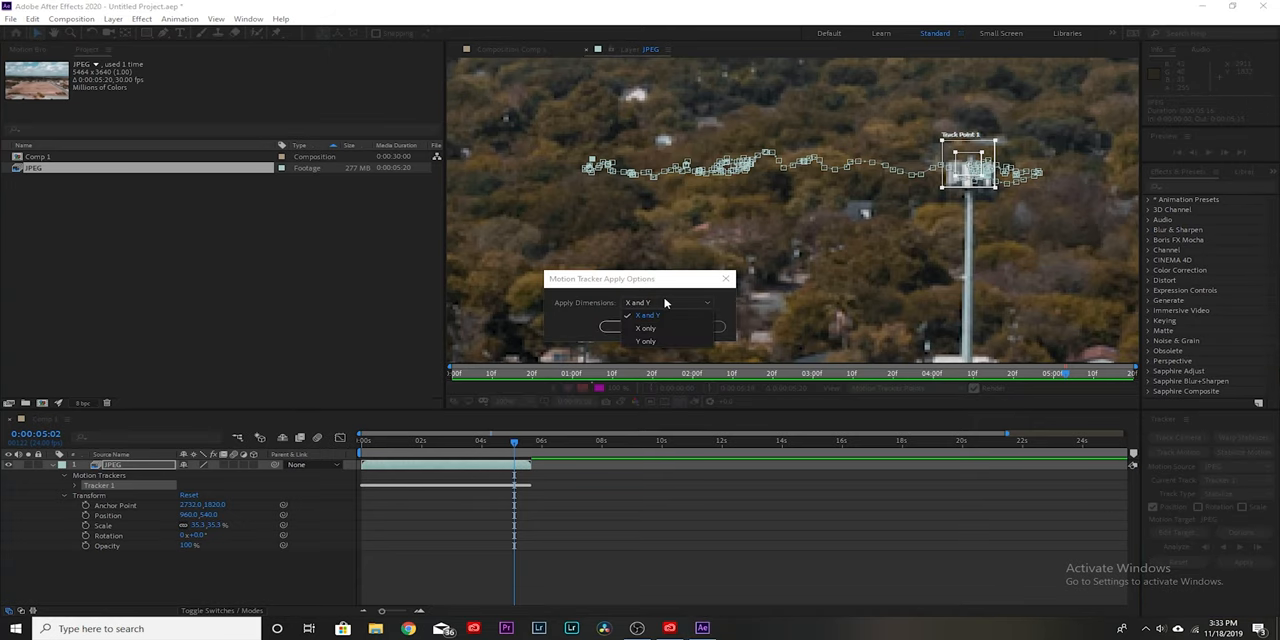
# Step: Apply the tracked motion to the drone layer with Apply Dimensions set to X and Y
pyautogui.click(646, 315)
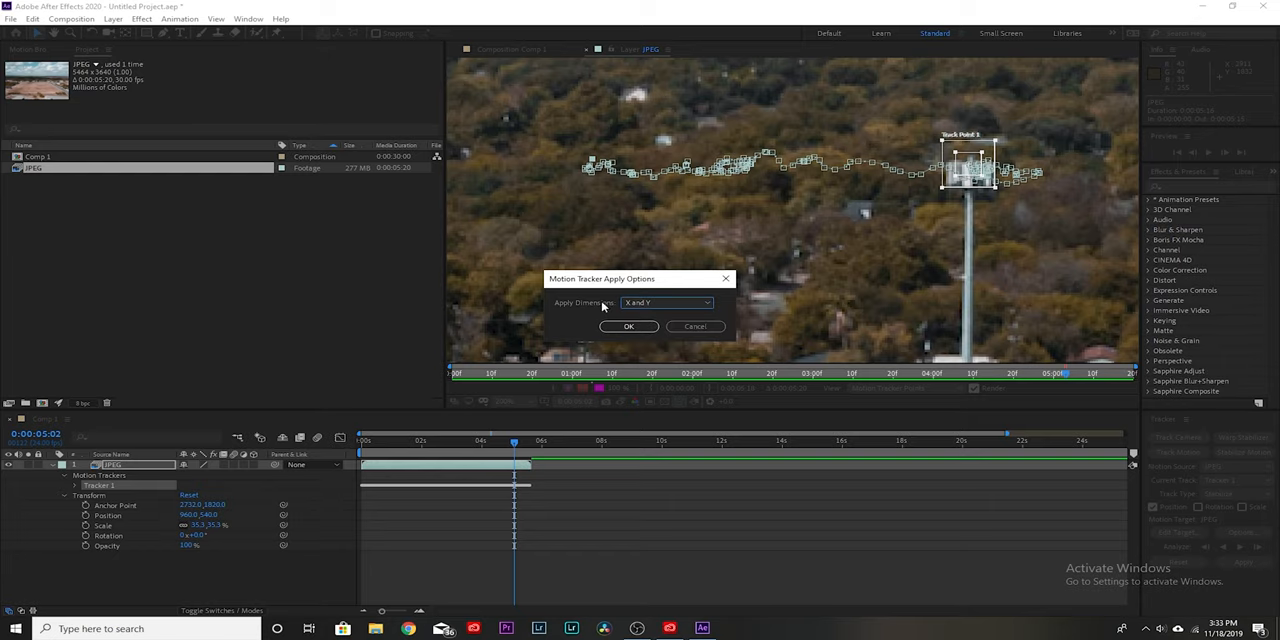
pyautogui.click(628, 326)
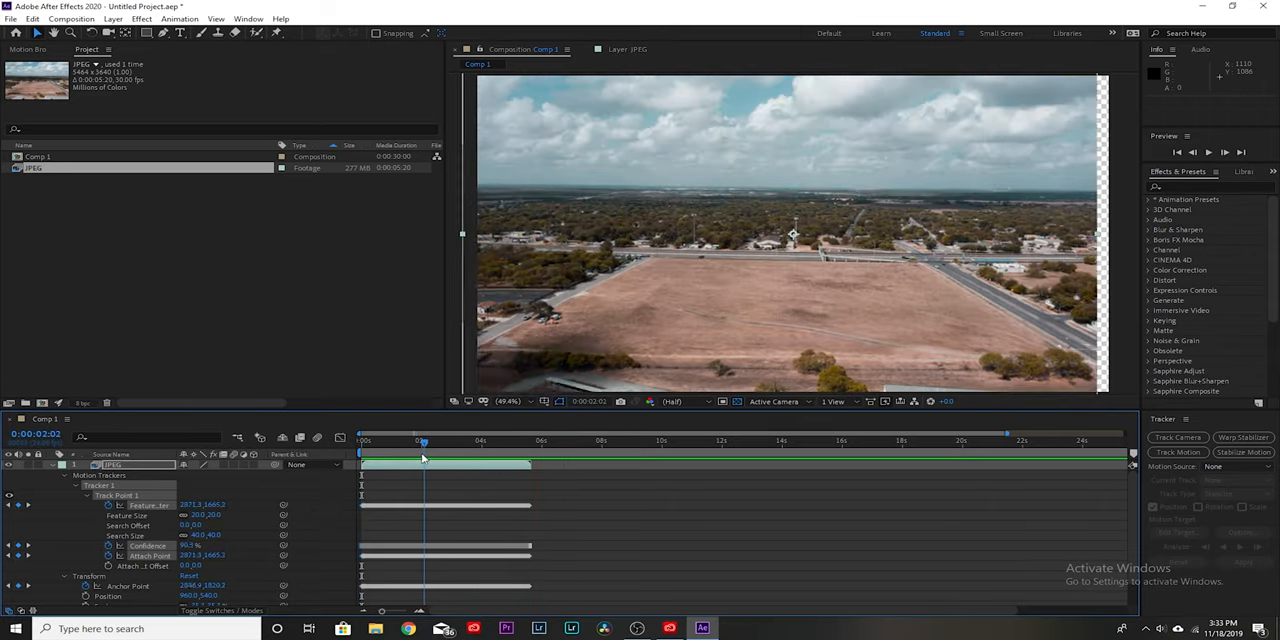
# Step: Scale the drone layer to 40%, adjust its position, and scrub to confirm no empty edges
pyautogui.click(483, 440)
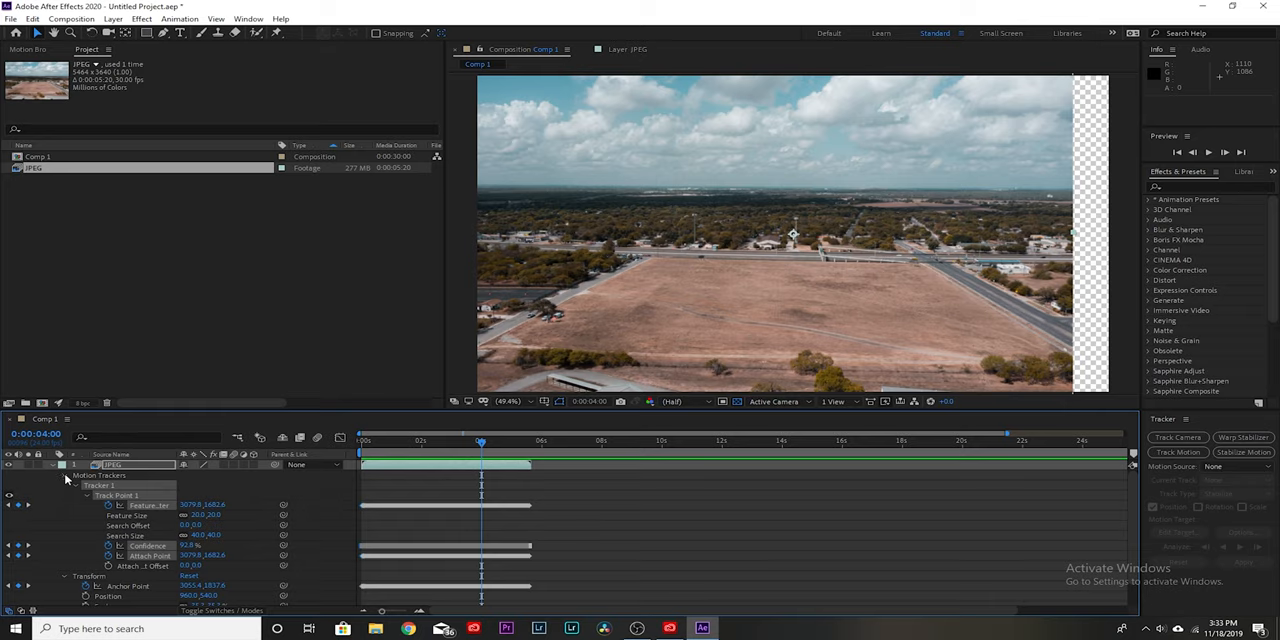
pyautogui.click(65, 485)
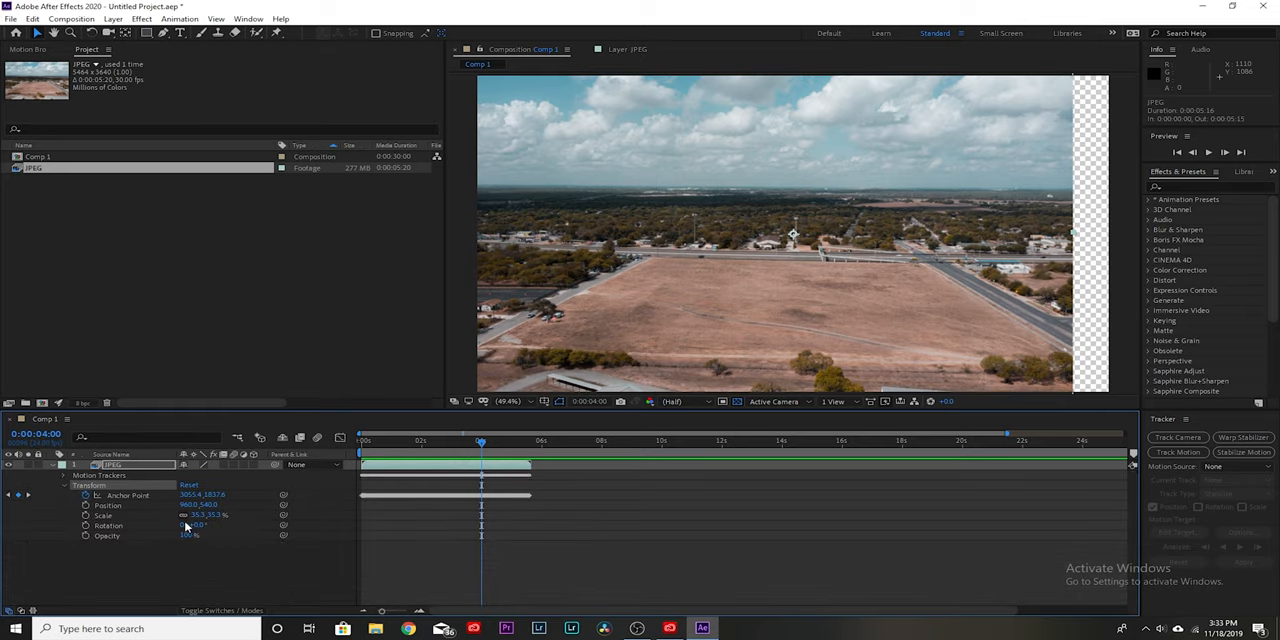
pyautogui.doubleClick(195, 515)
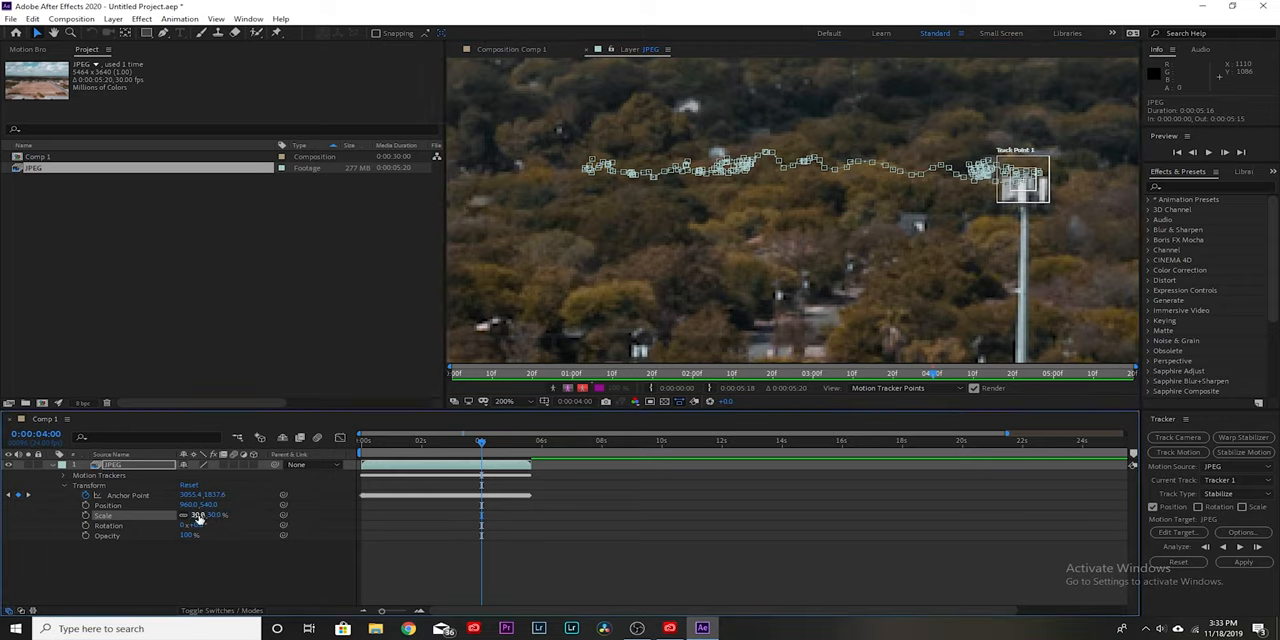
pyautogui.click(512, 49)
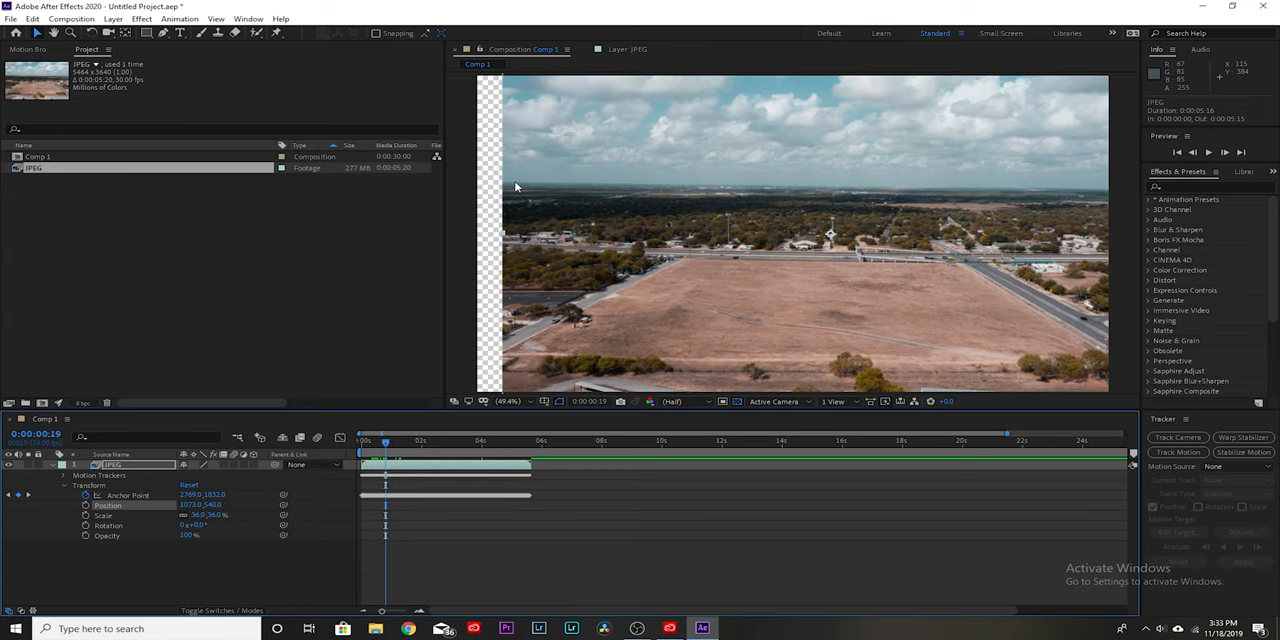
pyautogui.doubleClick(218, 515)
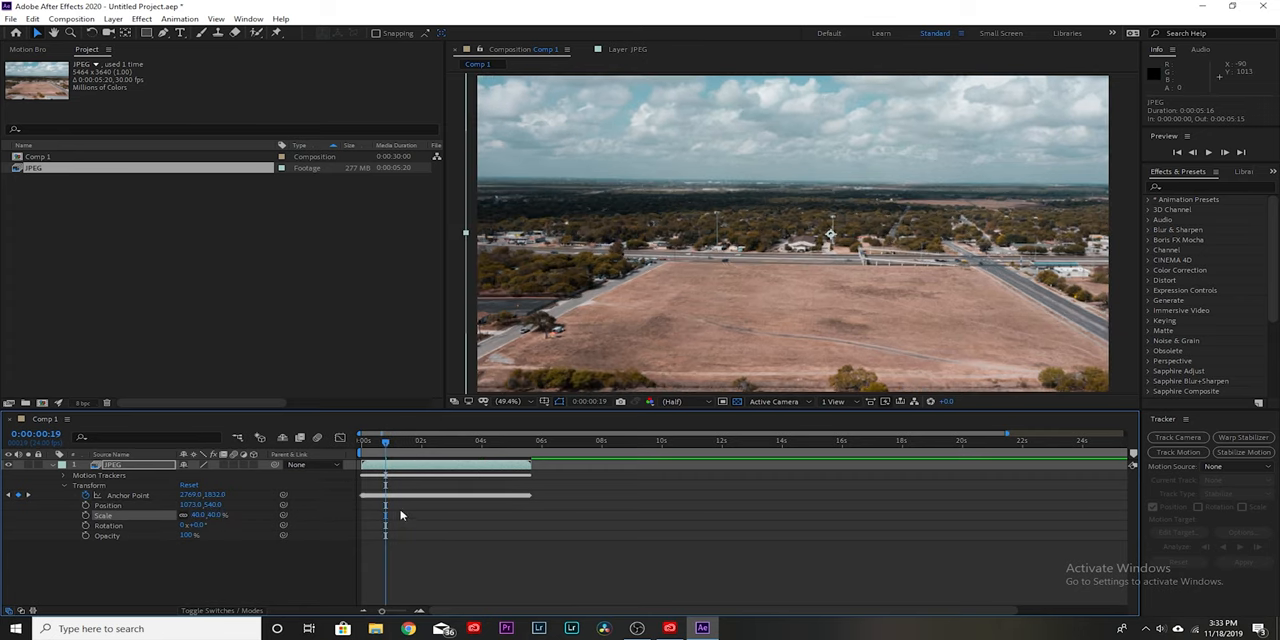
pyautogui.click(361, 440)
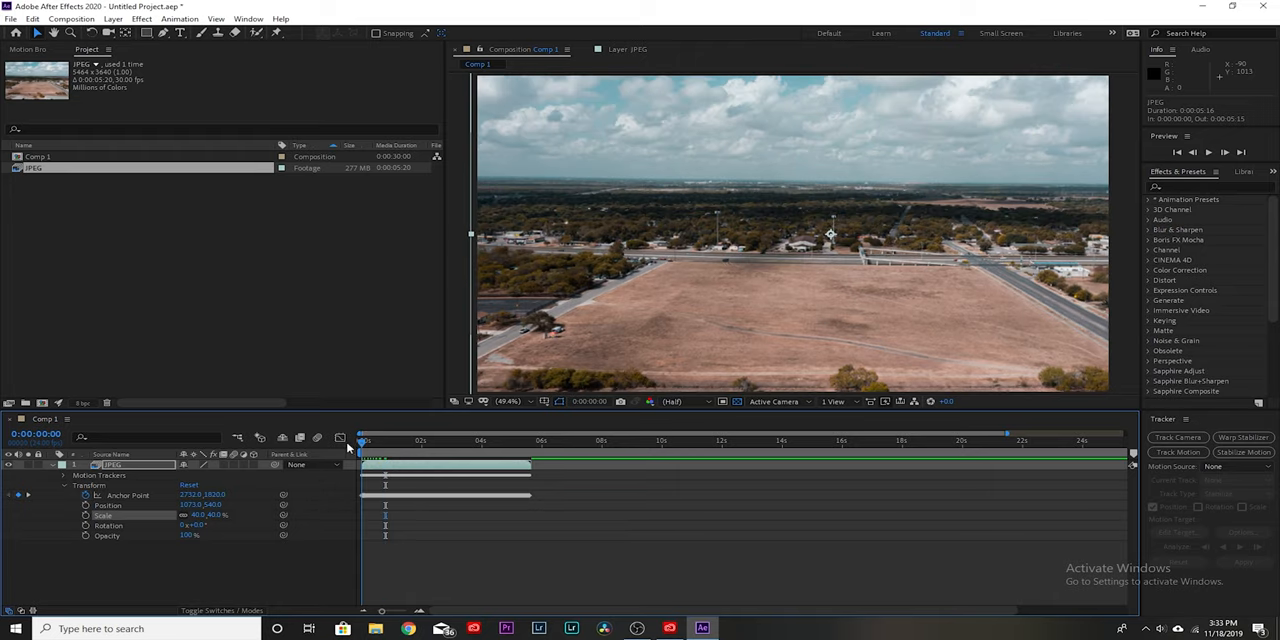
pyautogui.click(500, 440)
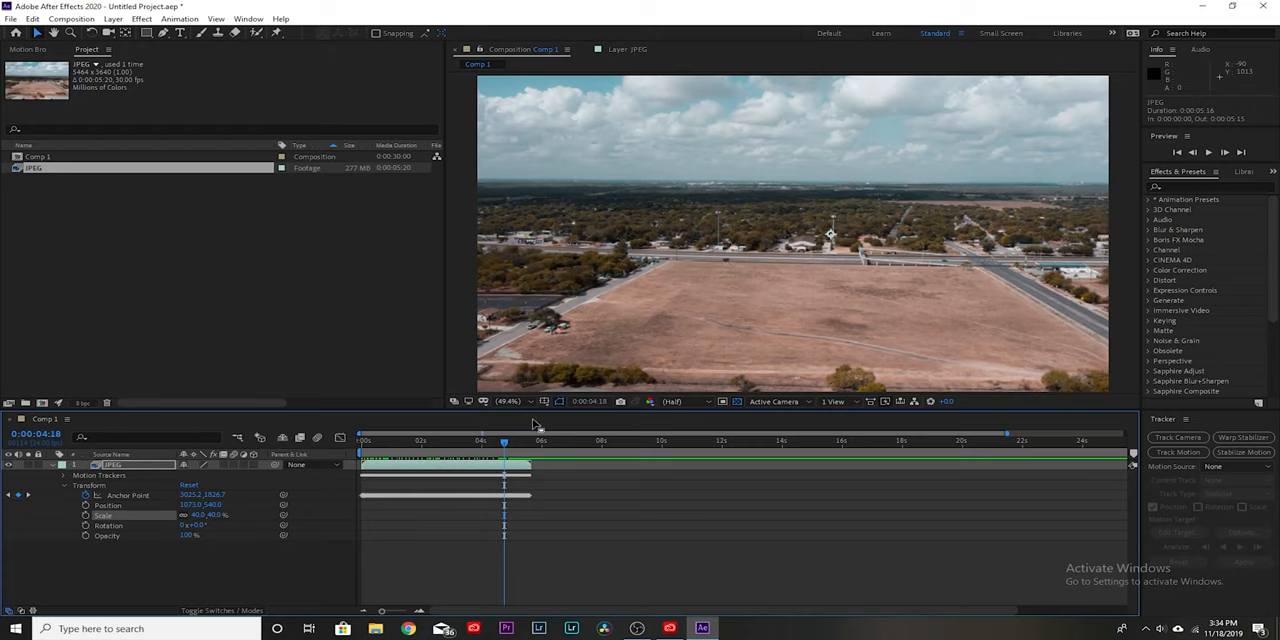
# Step: Pre-compose the JPEG layer into JPEG Comp 1, moving attributes into the new composition
pyautogui.click(53, 465)
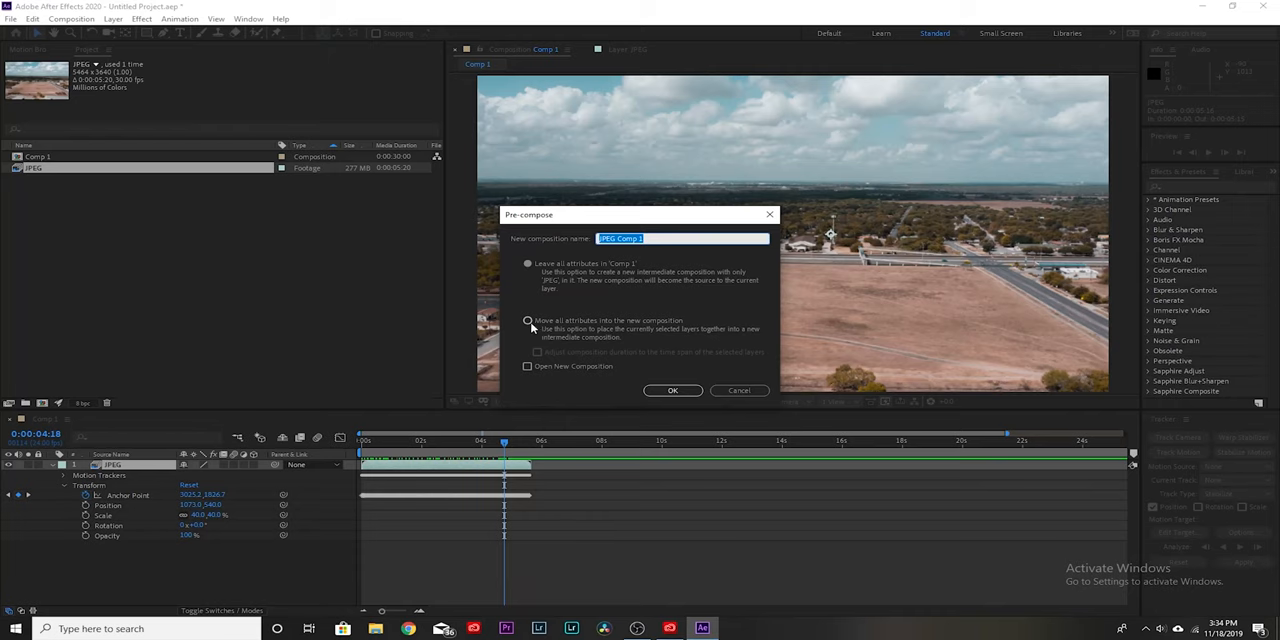
pyautogui.click(528, 320)
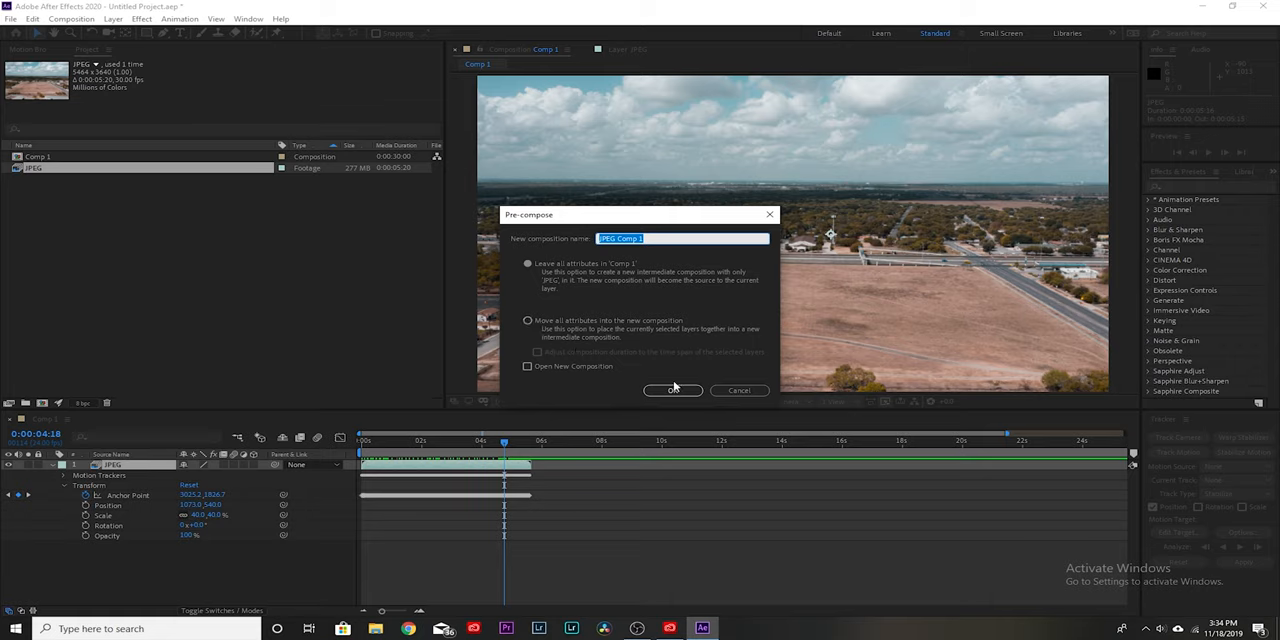
pyautogui.click(672, 390)
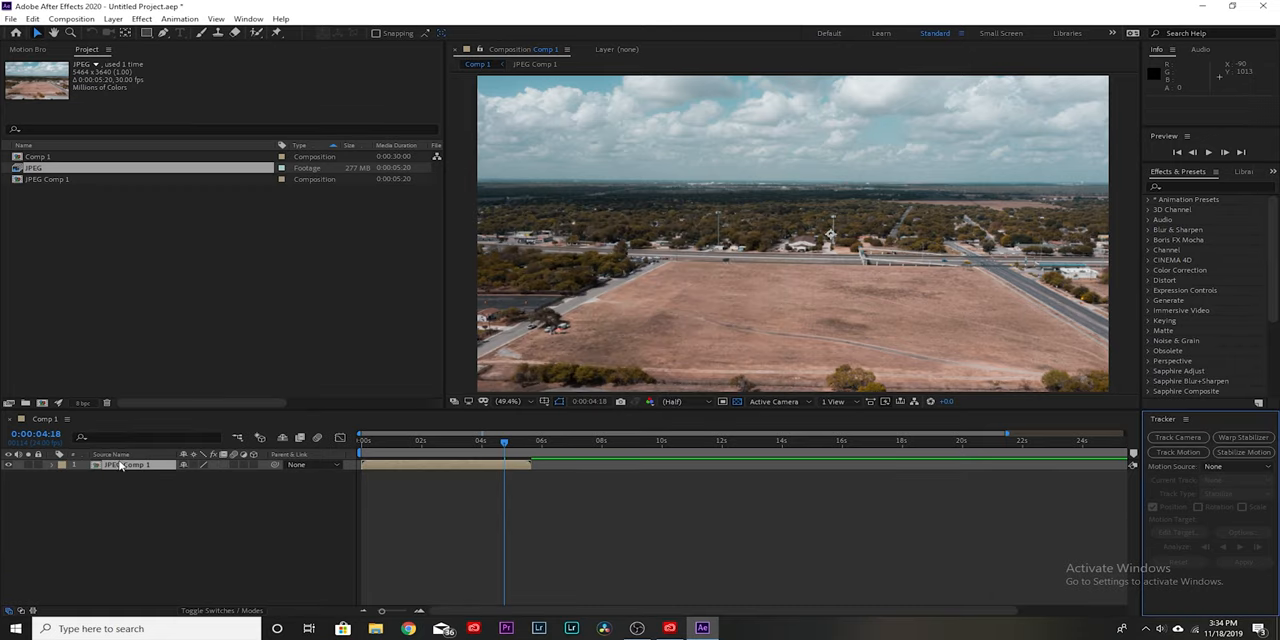
pyautogui.click(53, 464)
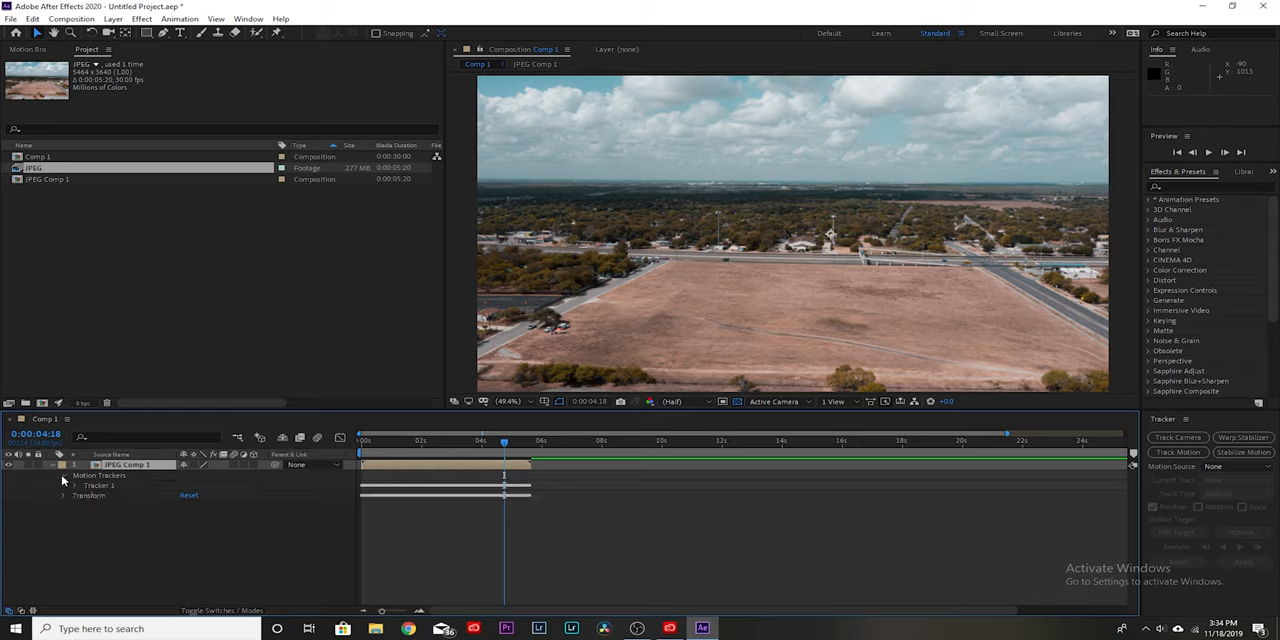
# Step: Re-pre-compose the drone layer into JPEG Comp 1 with all attributes moved, then expand its properties
pyautogui.rightClick(130, 464)
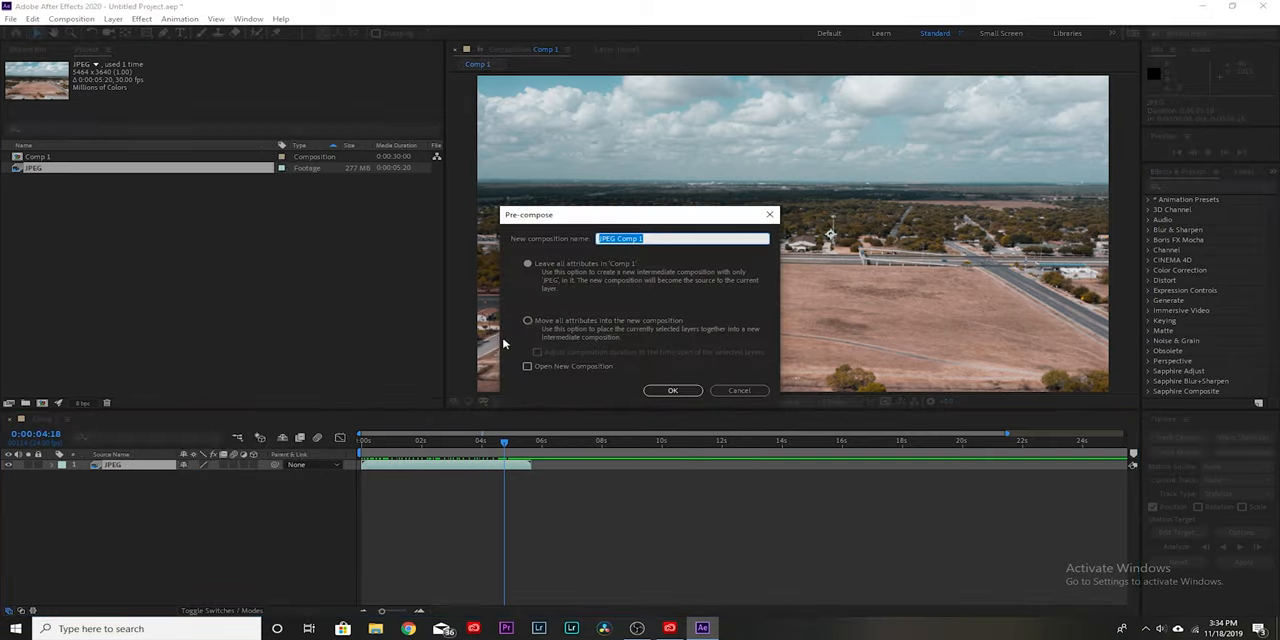
pyautogui.click(528, 320)
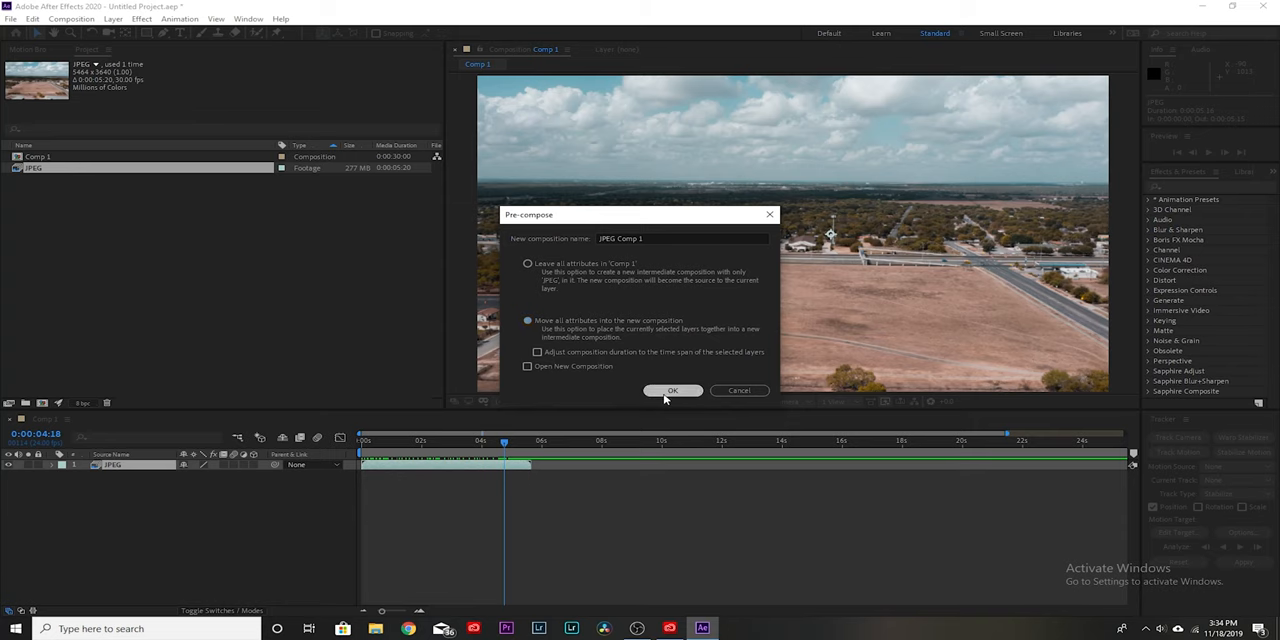
pyautogui.click(672, 390)
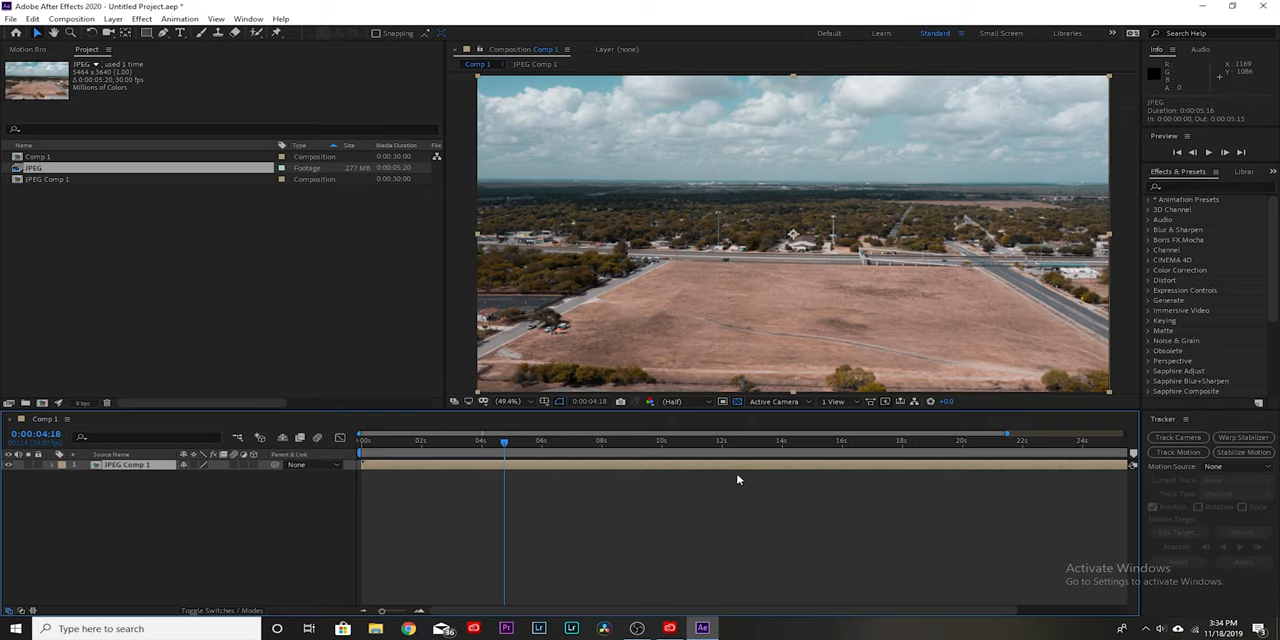
pyautogui.click(74, 464)
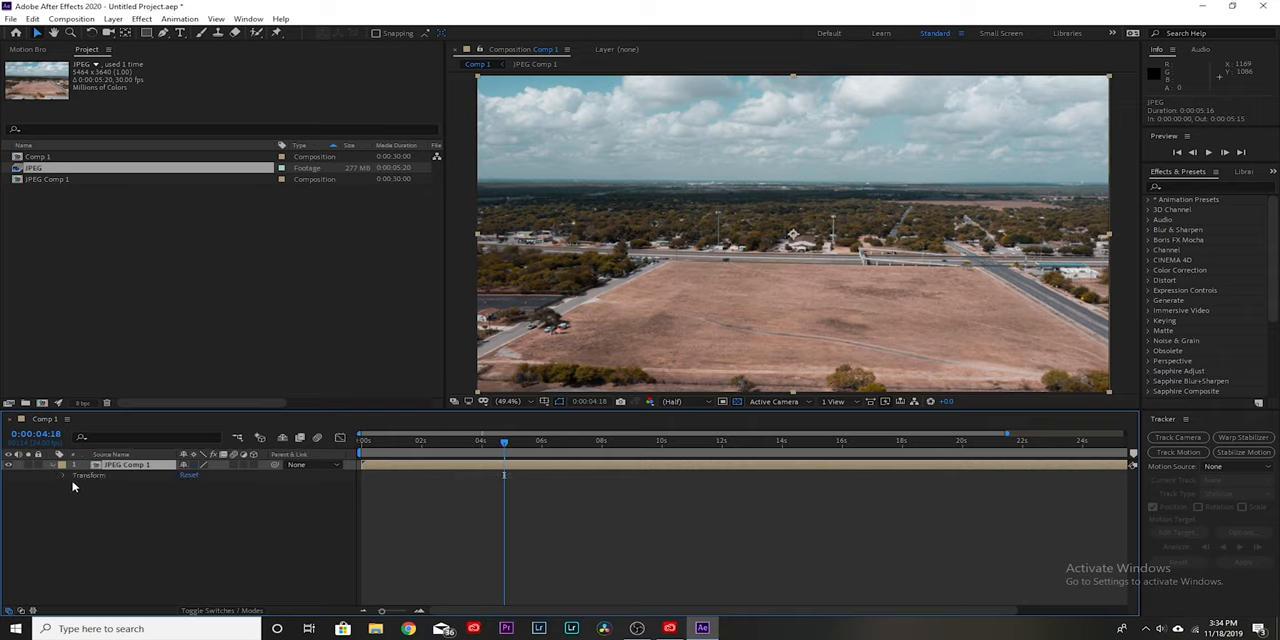
pyautogui.moveTo(72, 485)
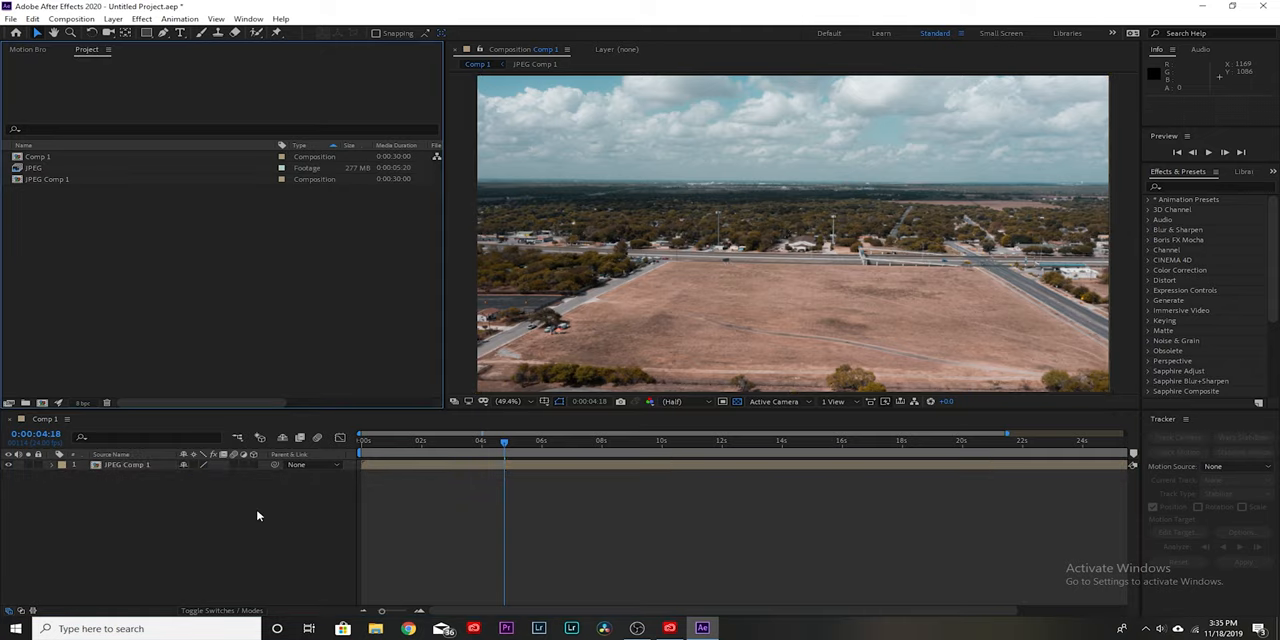
pyautogui.moveTo(419, 461)
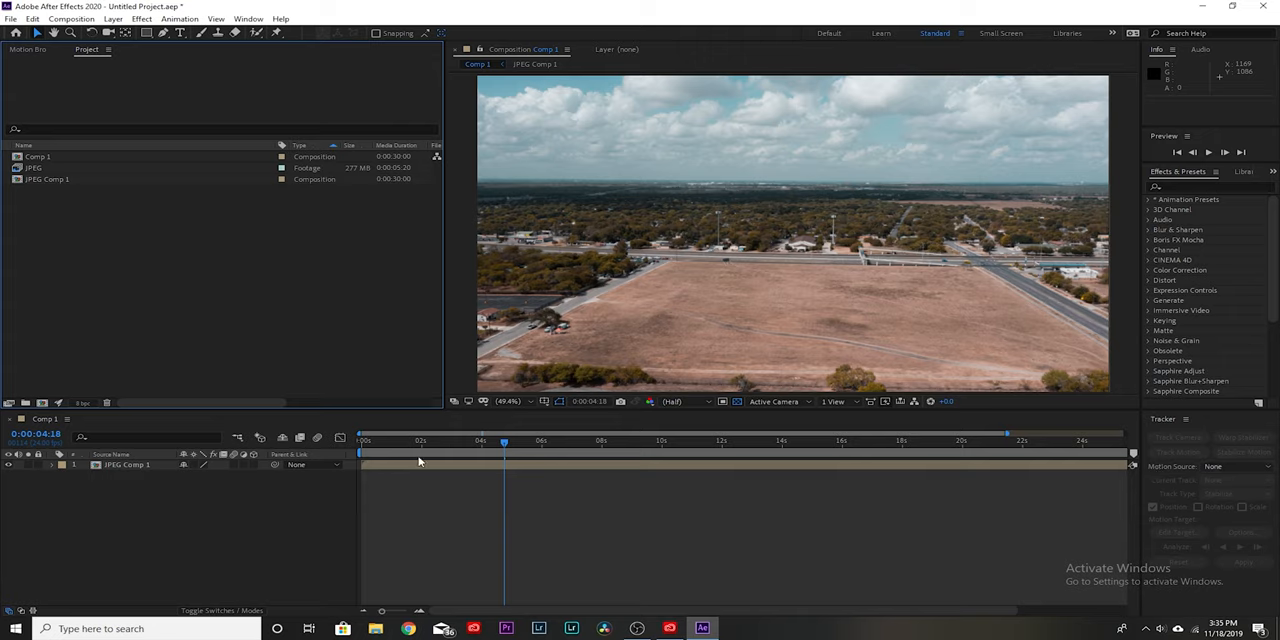